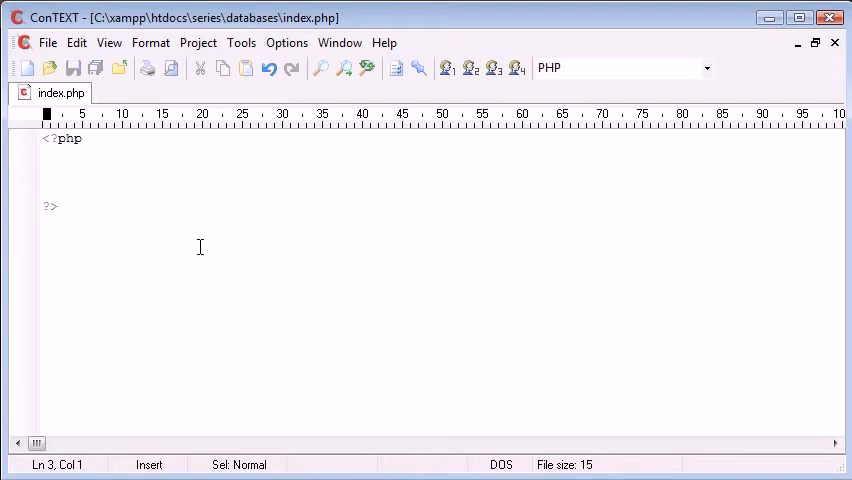
Clear the <?php ?> tags so index.php is left empty.
click(42, 172)
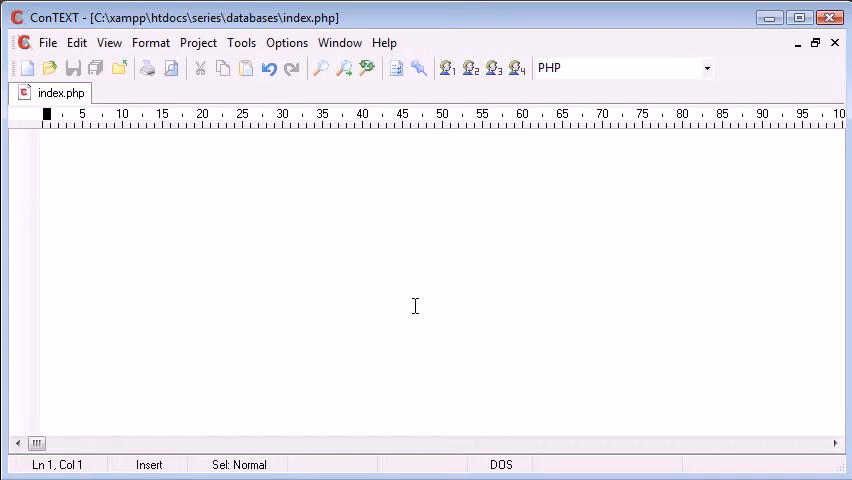
click(42, 138)
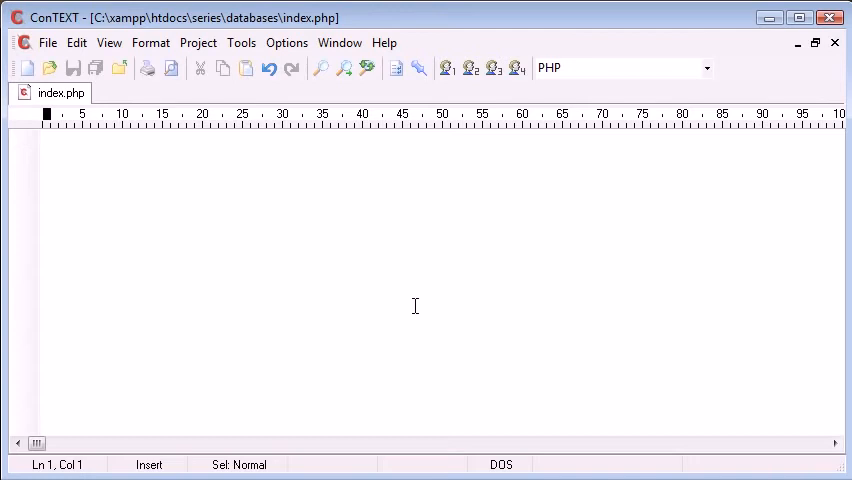
Write the heading line username, password, firstname, surname, website and start a new line.
text(username        pass)
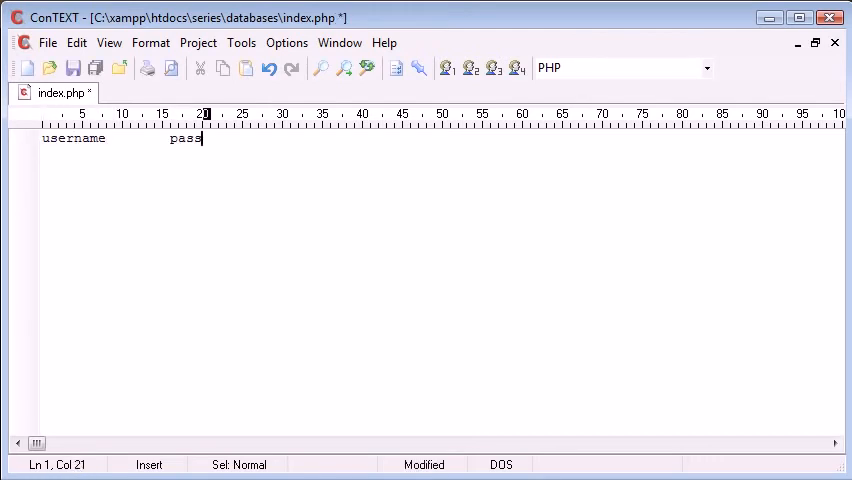
text(word)
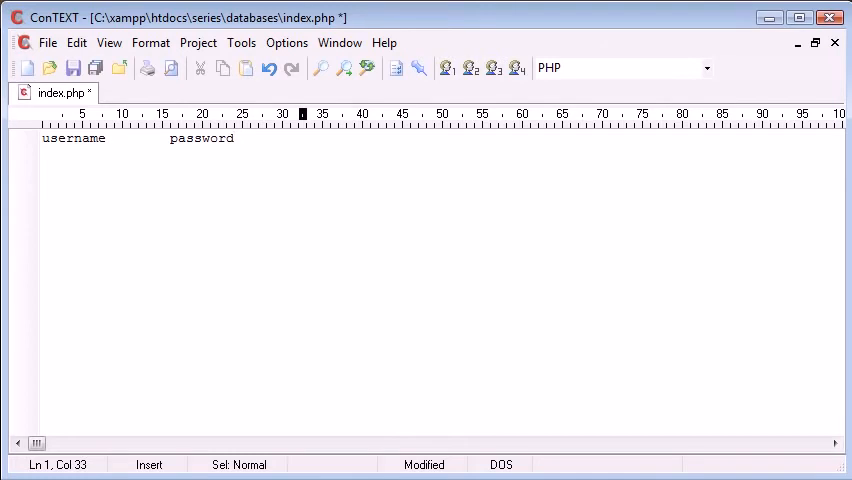
text(firstname)
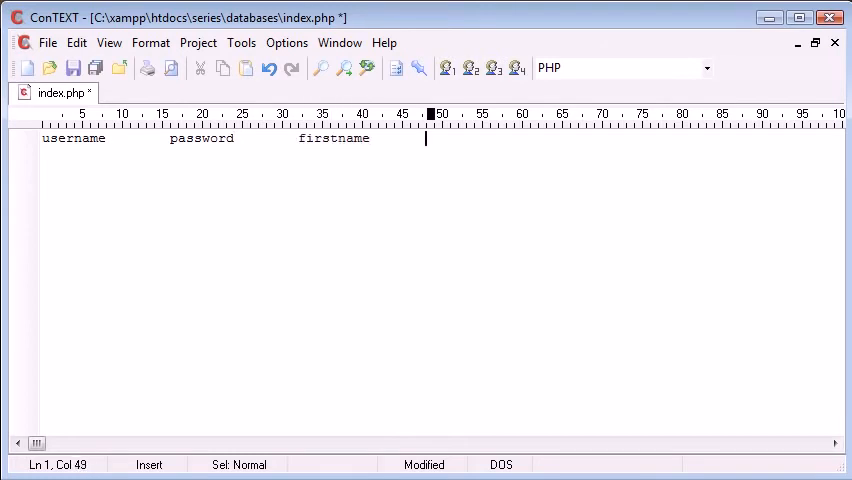
text(surname)
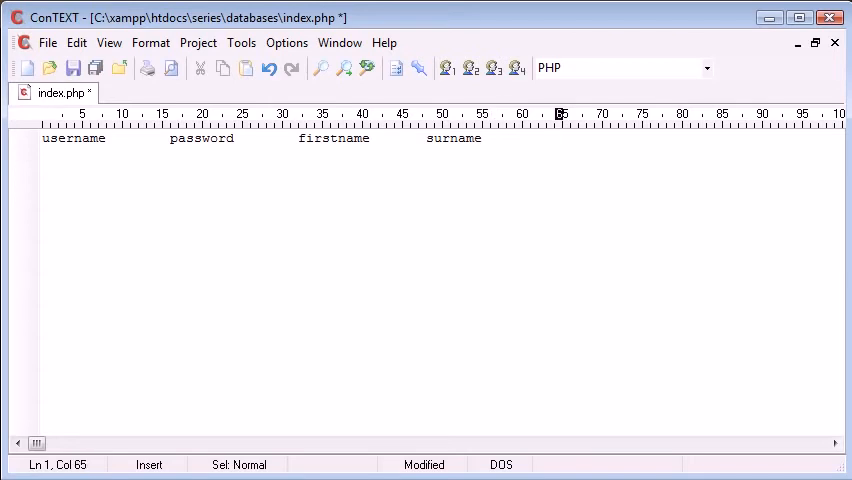
text(we)
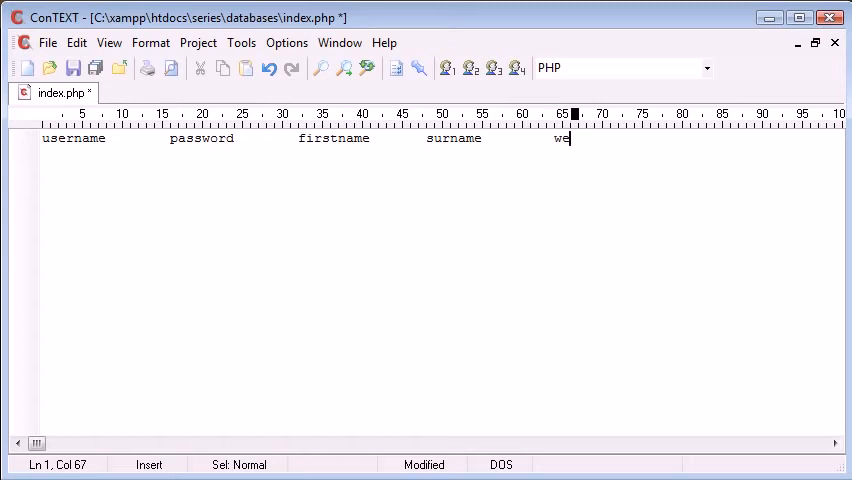
key(Return)
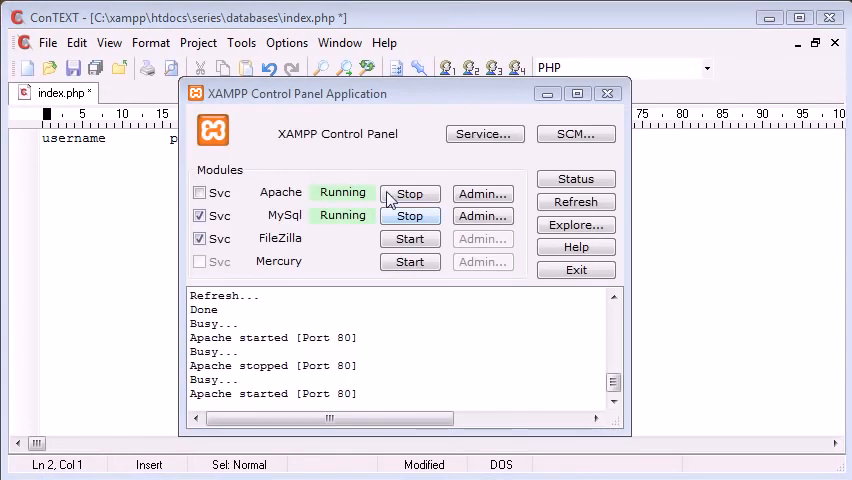
mouse_move(296, 218)
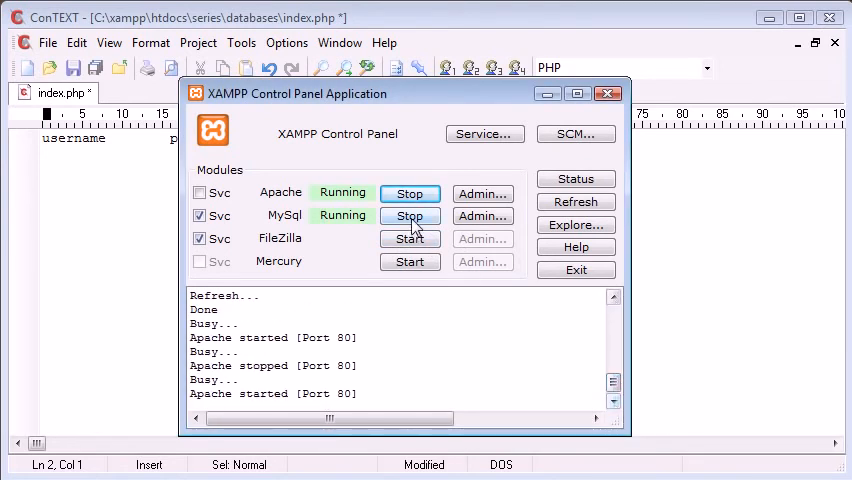
Stop and restart MySQL until it shows Running, then hide the XAMPP panel.
click(408, 216)
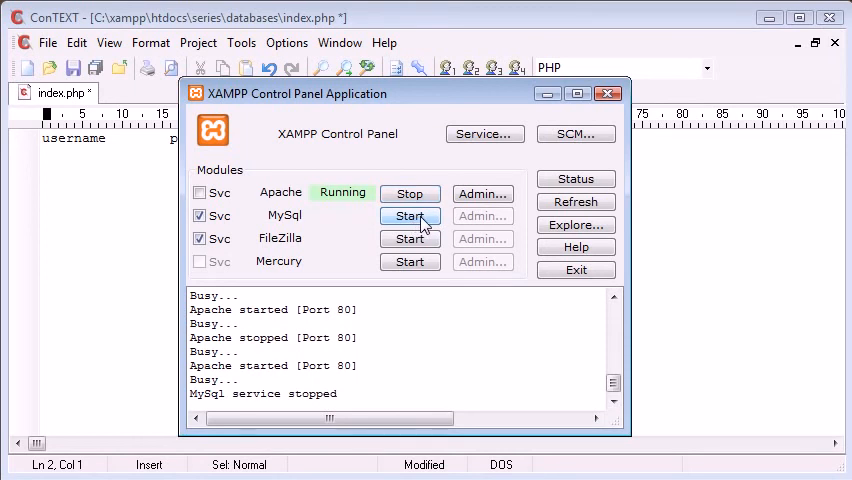
click(408, 216)
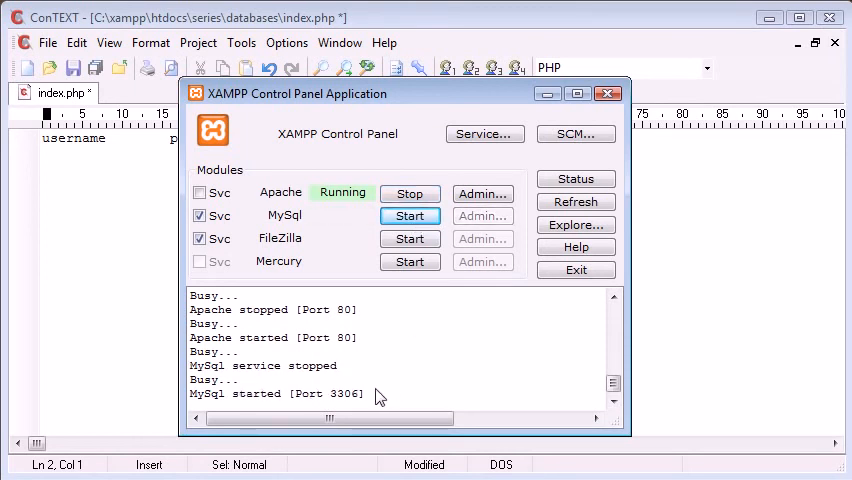
mouse_move(370, 404)
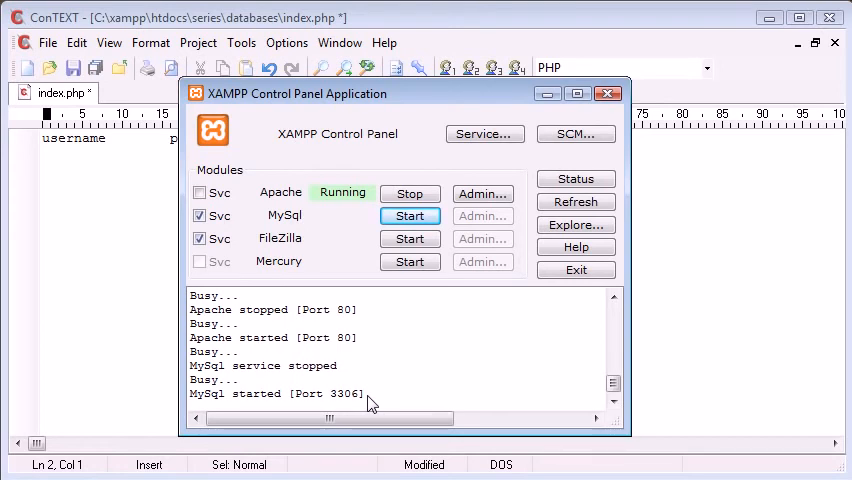
click(408, 216)
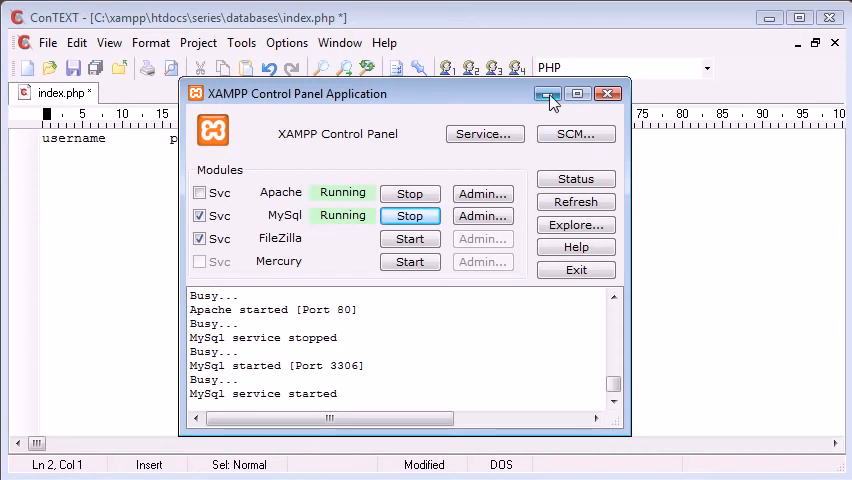
click(548, 92)
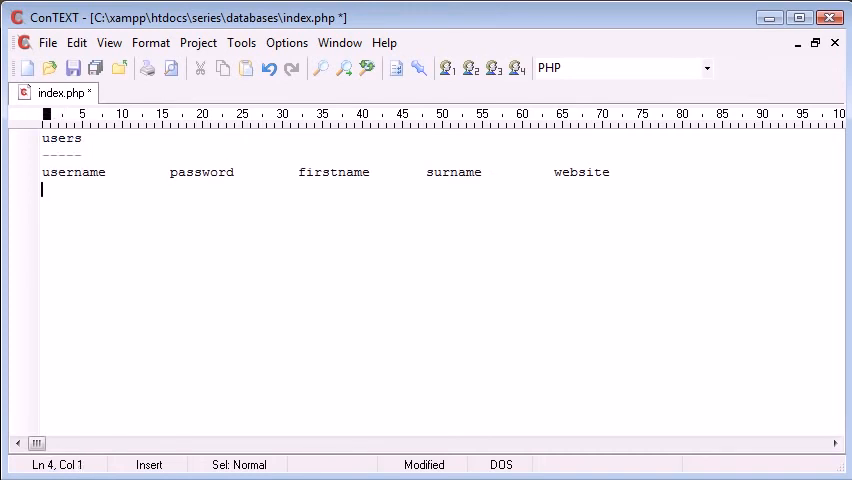
text(alex)
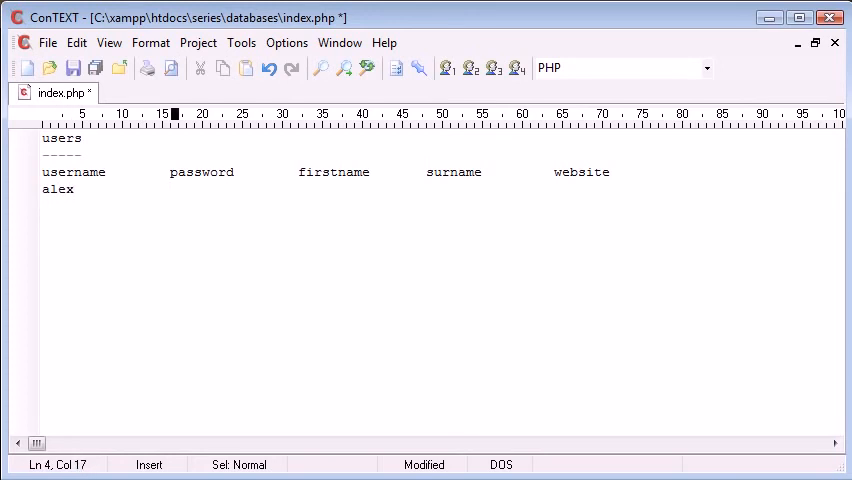
text(pass123         Alex            Garrett         phpacademy.org)
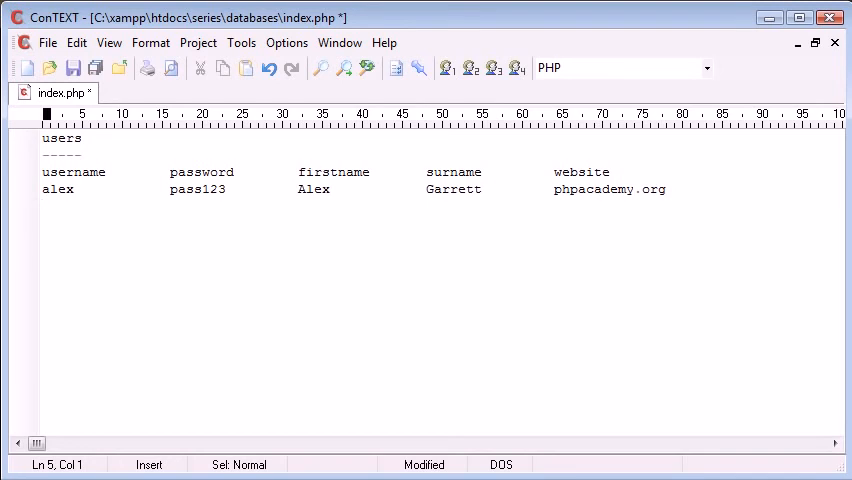
click(82, 156)
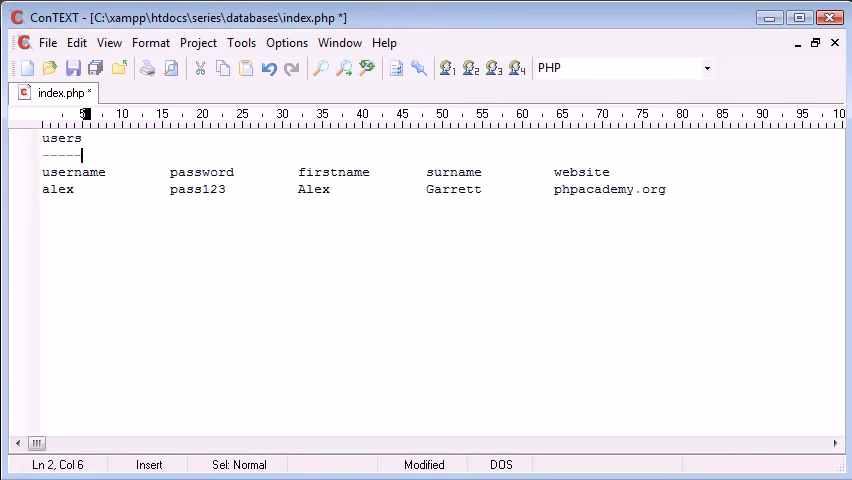
text(bill)
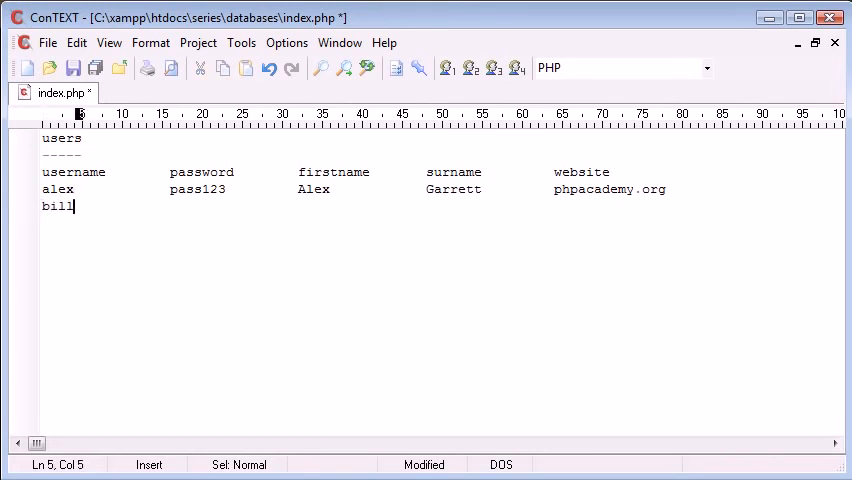
text(y	pass)
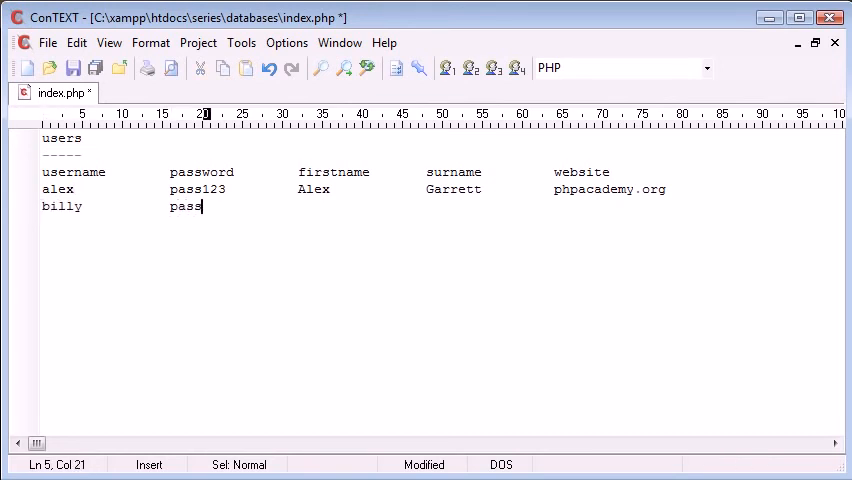
text(45)
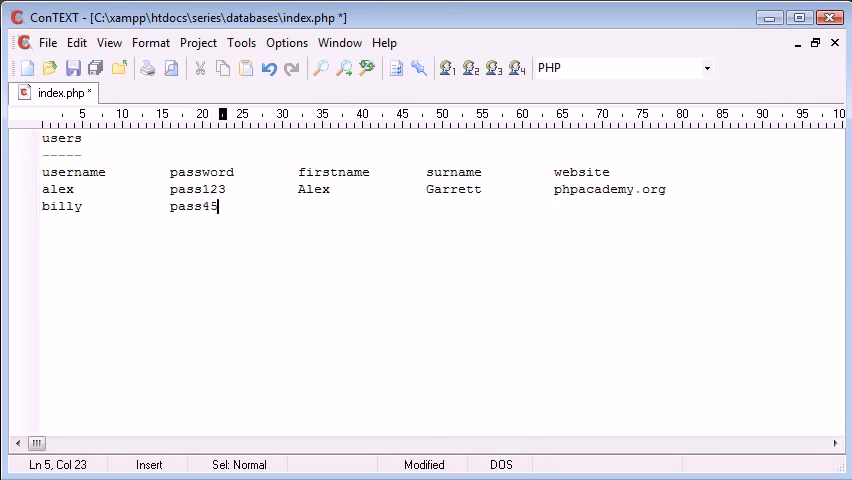
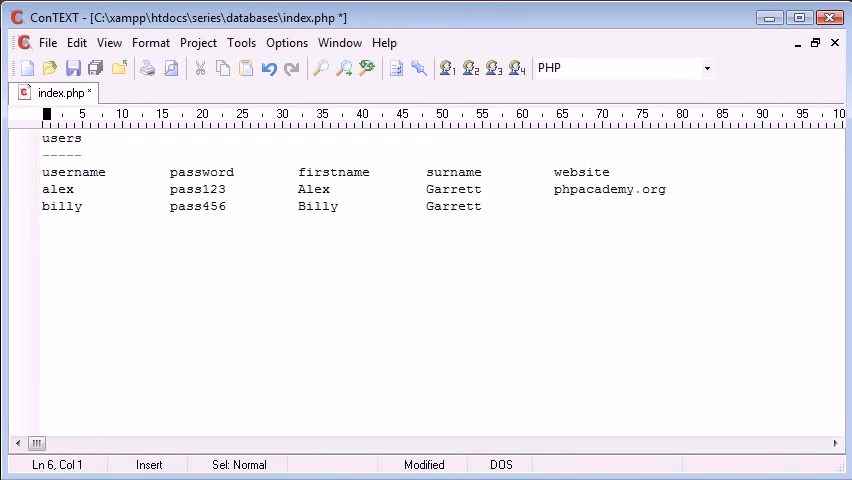
Head the table with 'table: users' and 'database: phpacademy' lines.
click(44, 172)
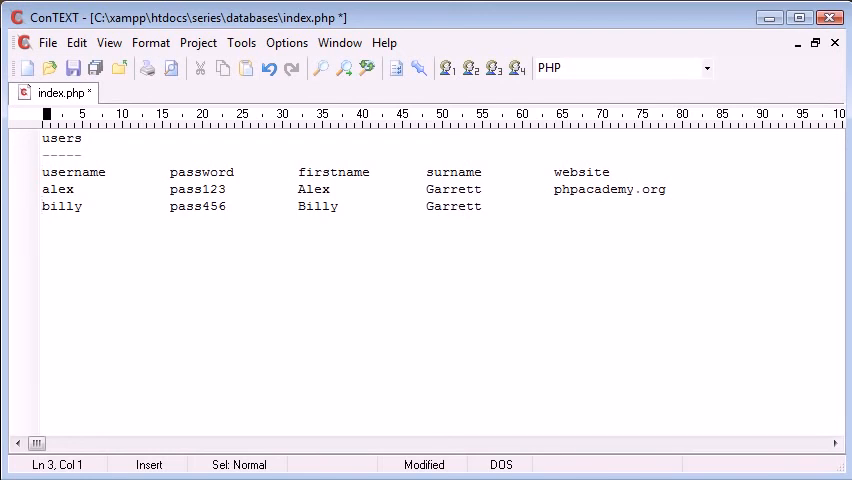
double_click(60, 138)
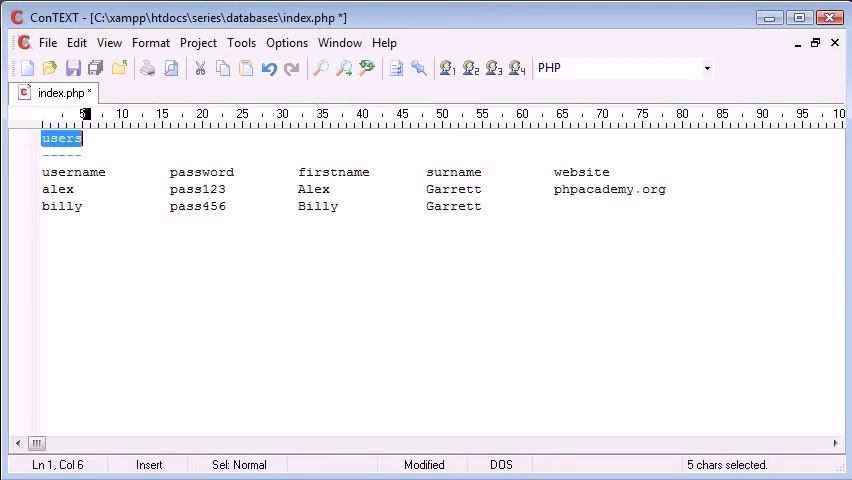
click(64, 172)
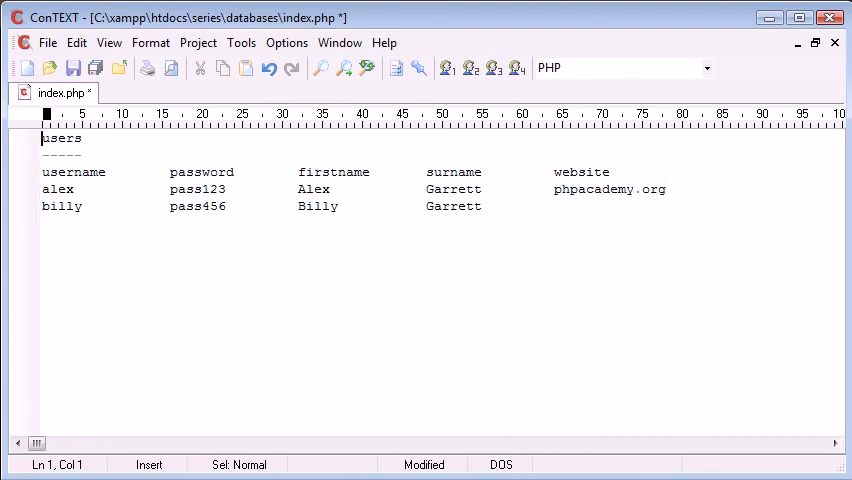
double_click(62, 138)
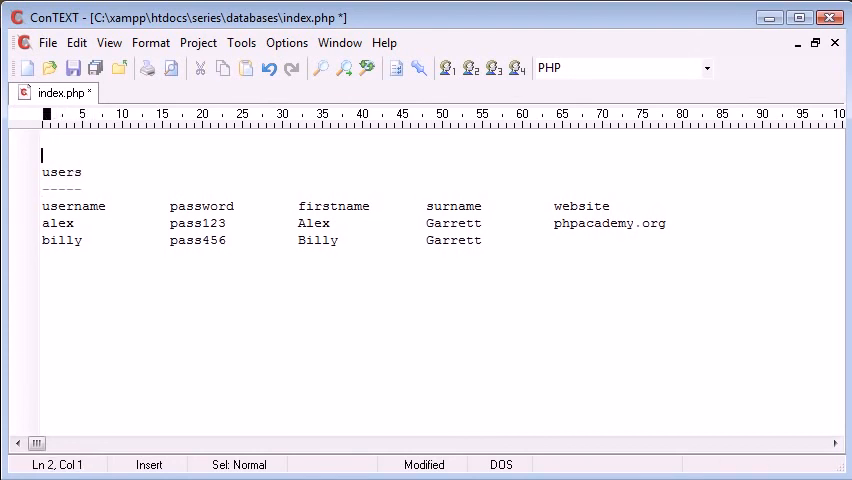
text(table:)
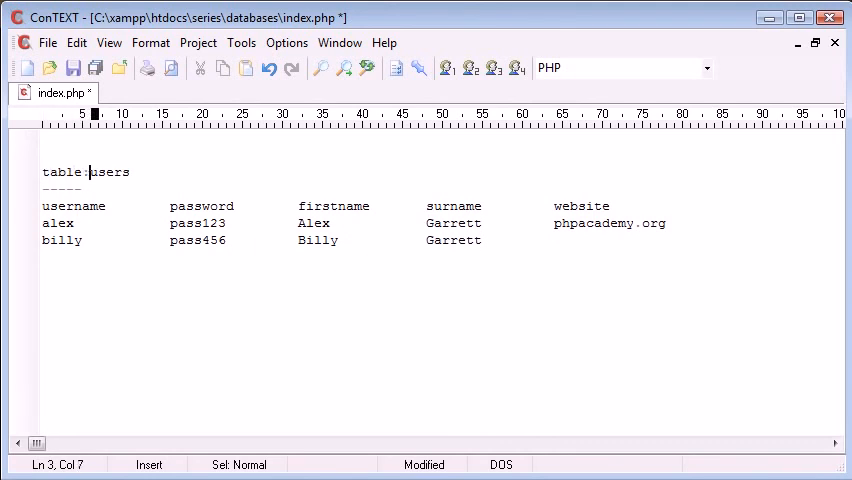
text(database:)
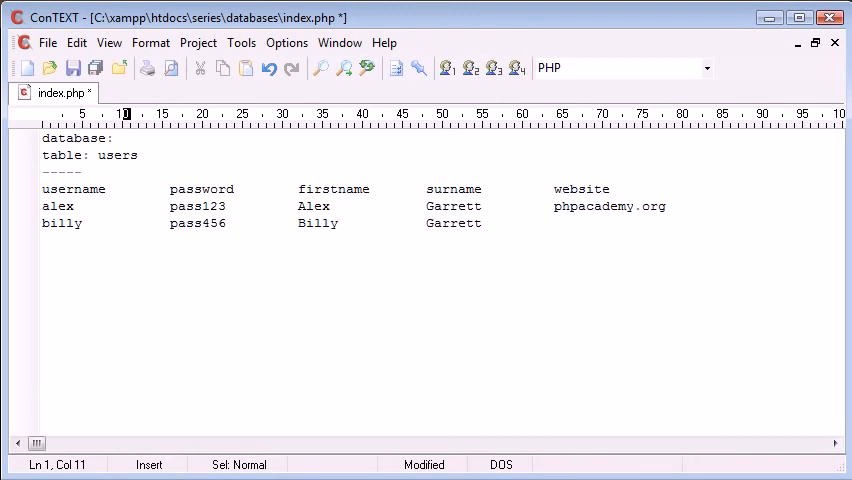
text(phpacademy)
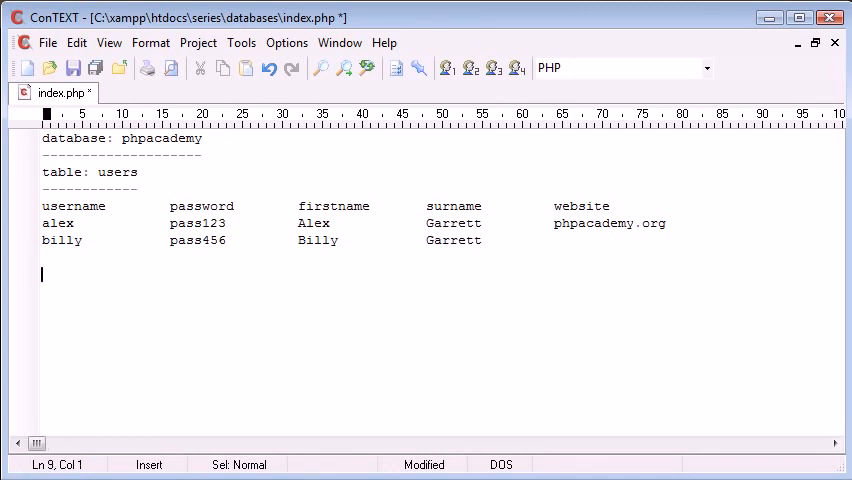
Return to the header row and save index.php.
click(44, 240)
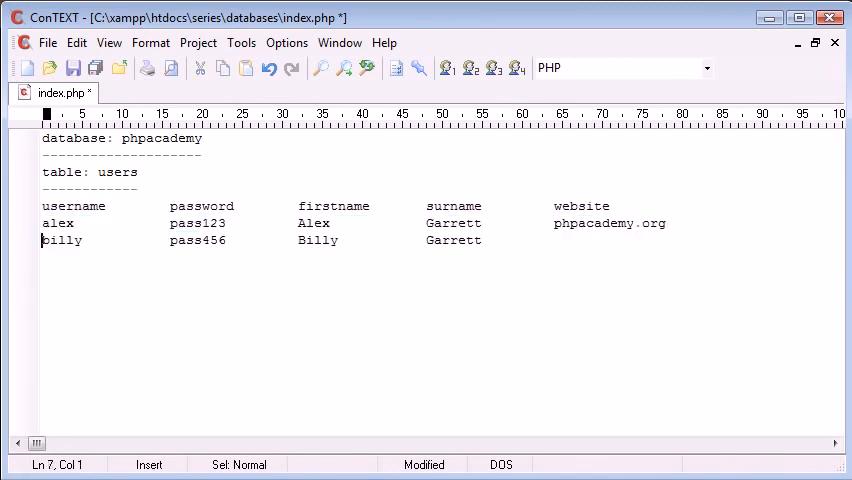
click(44, 206)
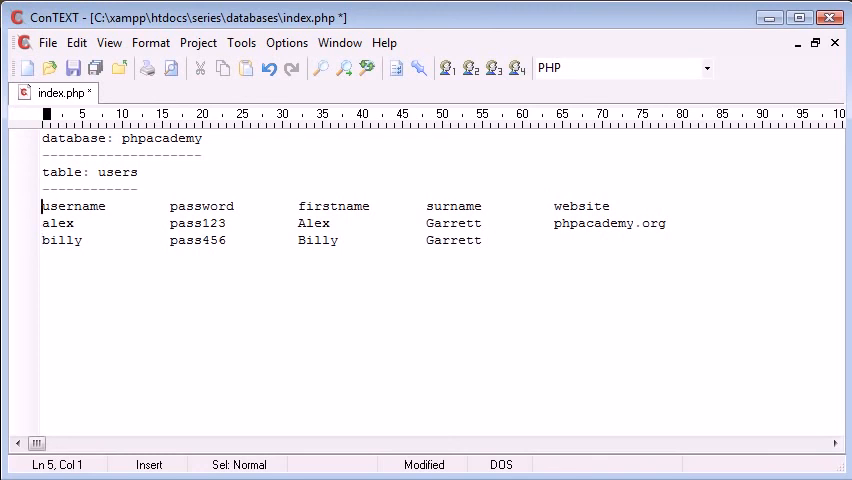
double_click(72, 204)
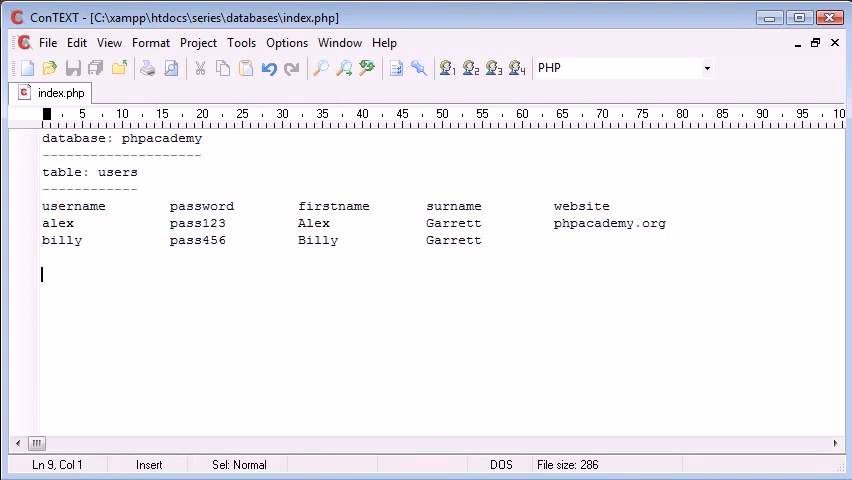
Add an id column numbering alex 1 and billy 2, removing stray lines below the table.
click(44, 204)
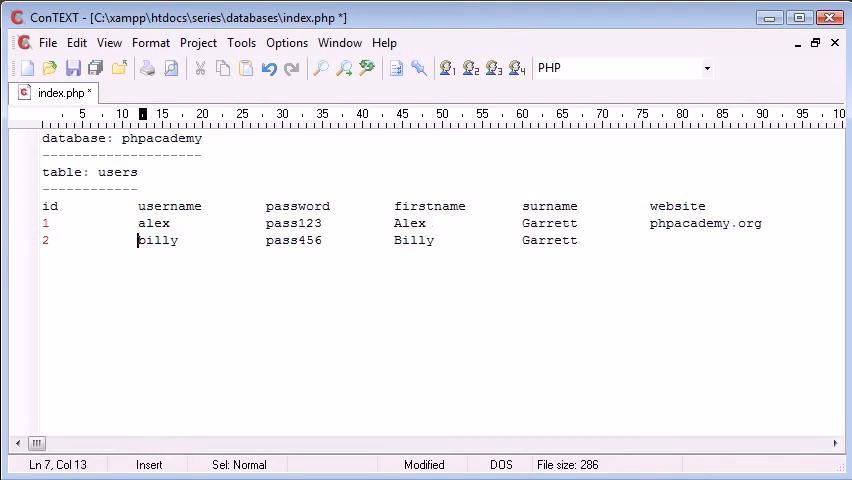
click(50, 224)
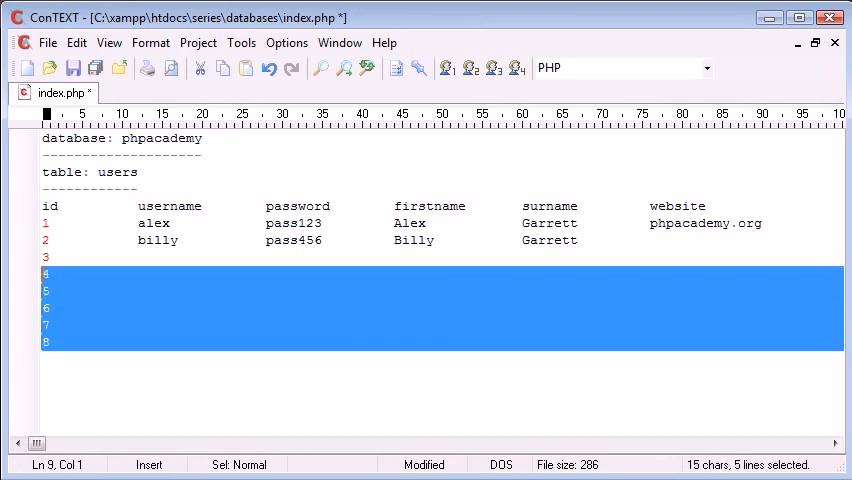
key(Delete)
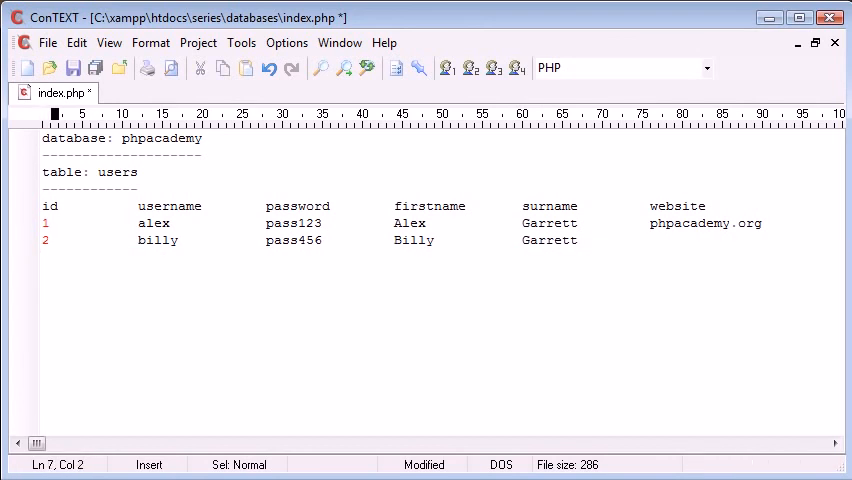
double_click(48, 206)
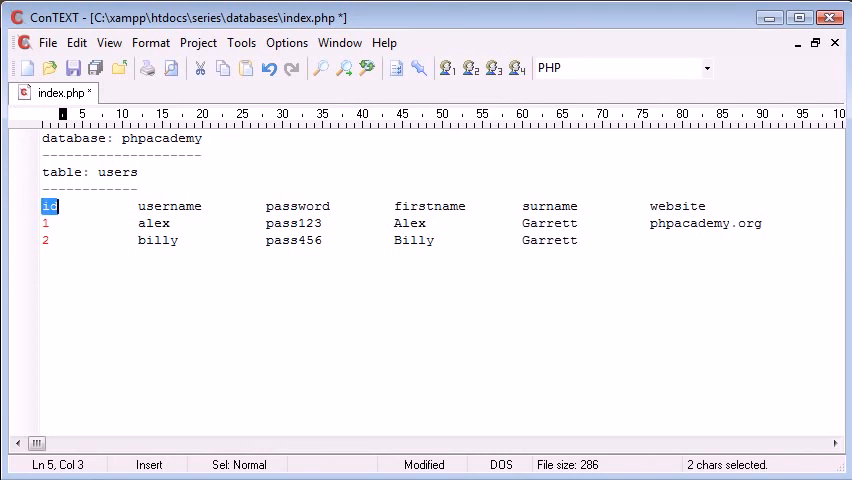